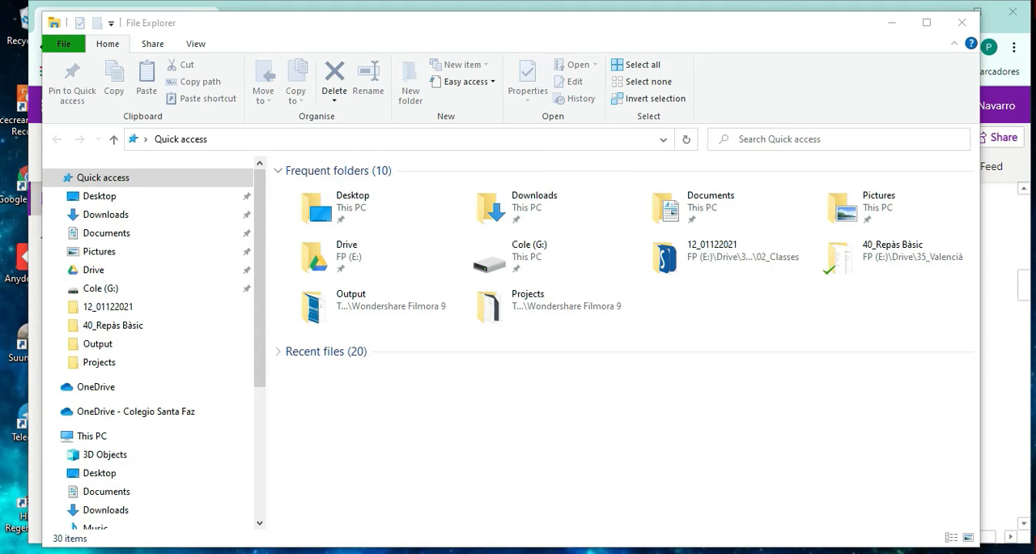
mouse_move(539, 46)
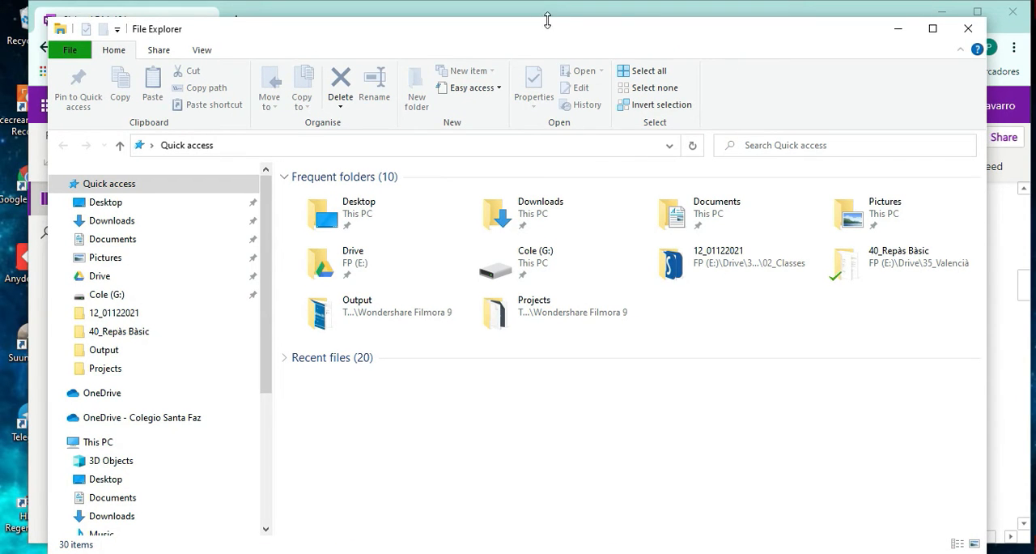
mouse_move(832, 9)
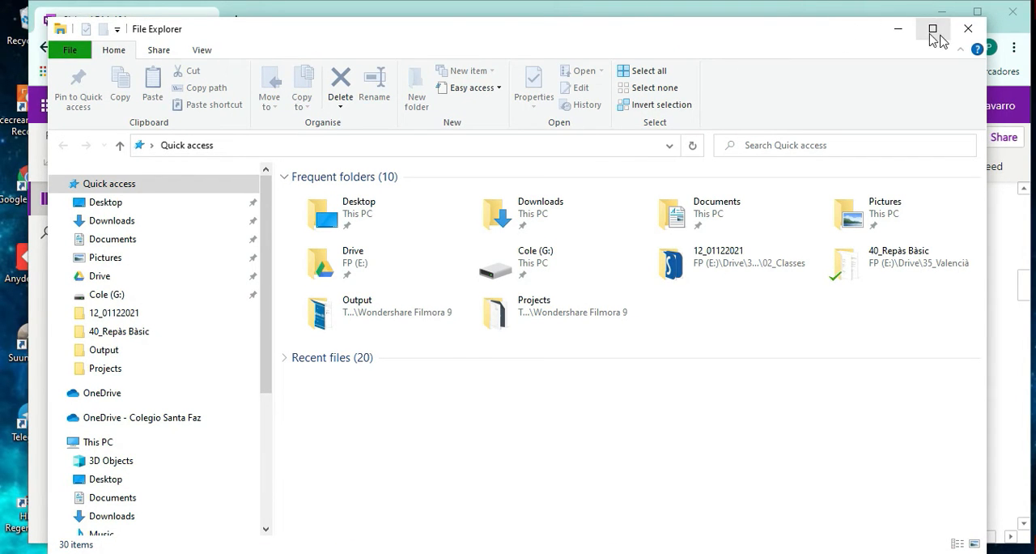
mouse_move(932, 28)
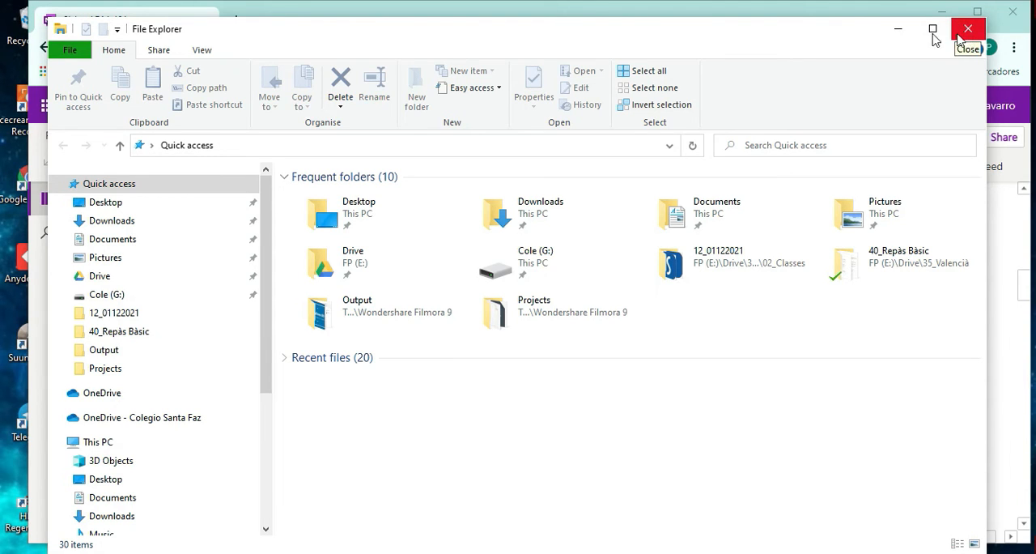
mouse_move(898, 30)
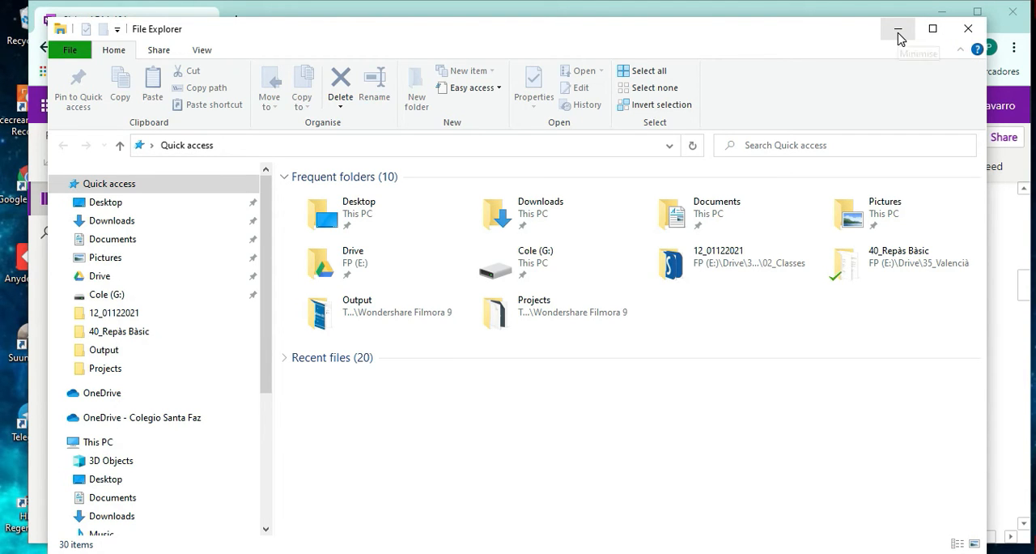
mouse_move(933, 28)
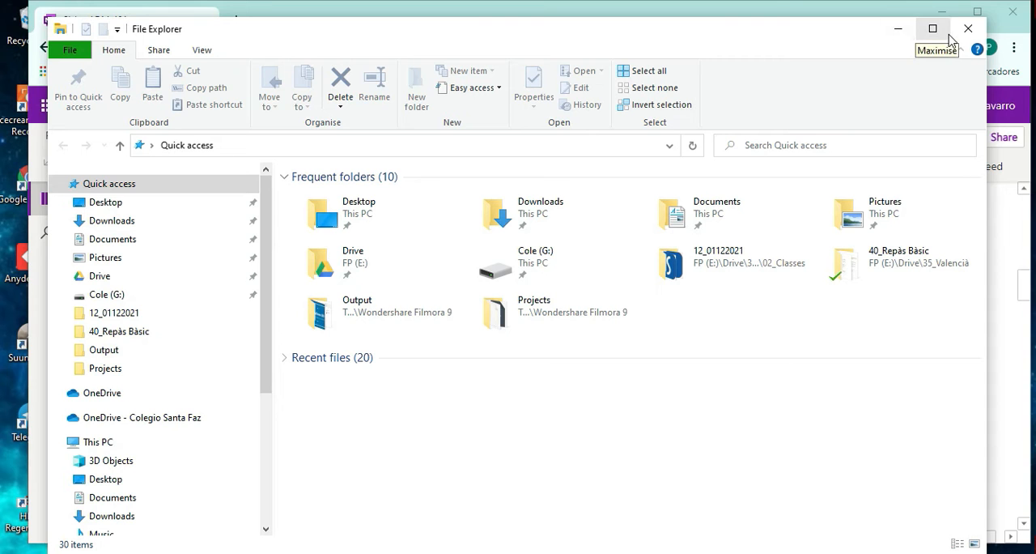
Maximise the File Explorer Quick access window to fill the whole screen
click(932, 28)
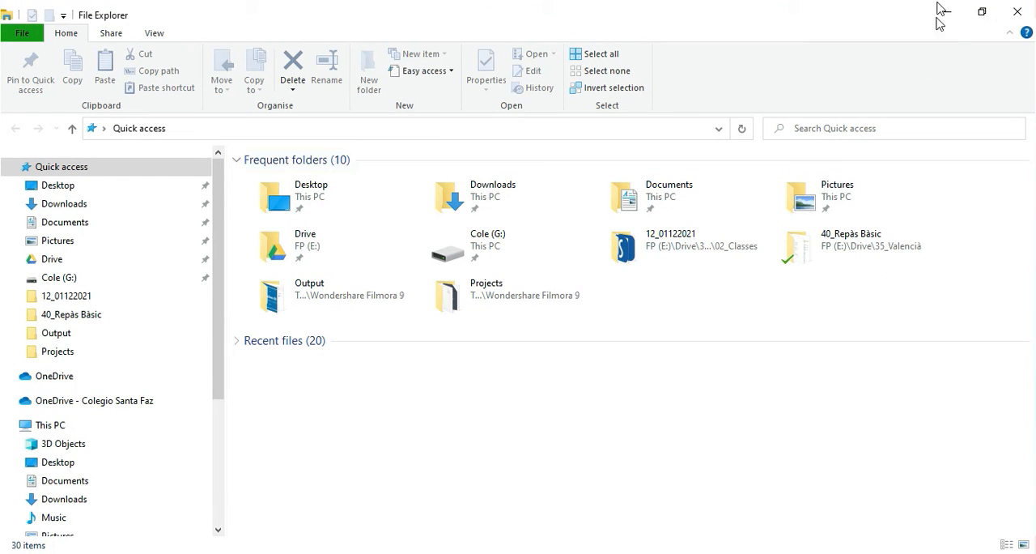
mouse_move(1019, 11)
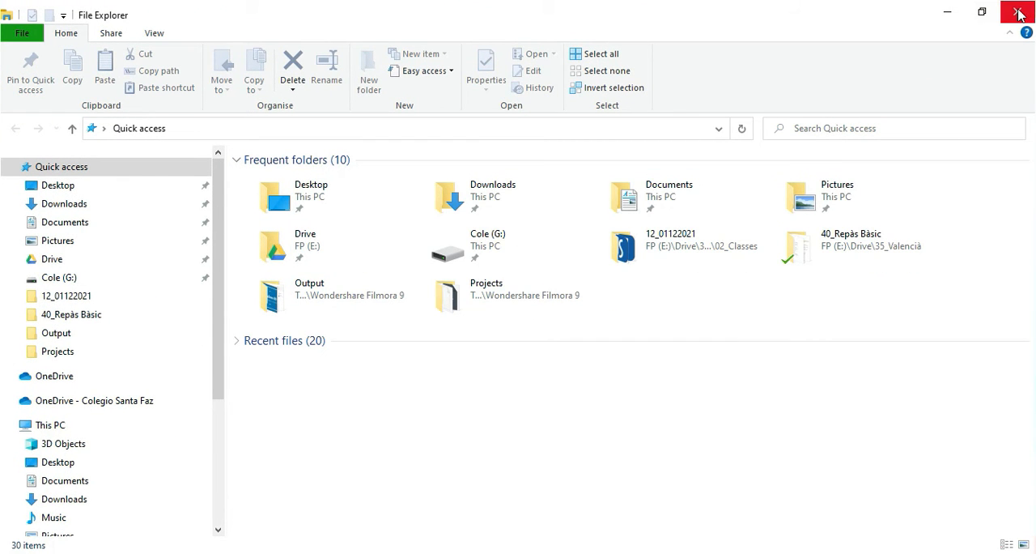
mouse_move(1019, 13)
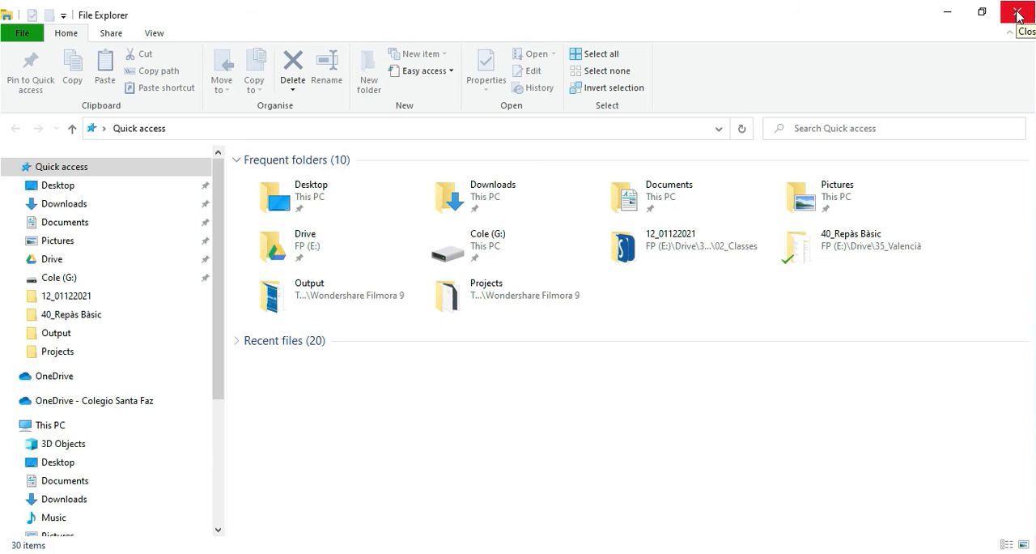
click(1016, 11)
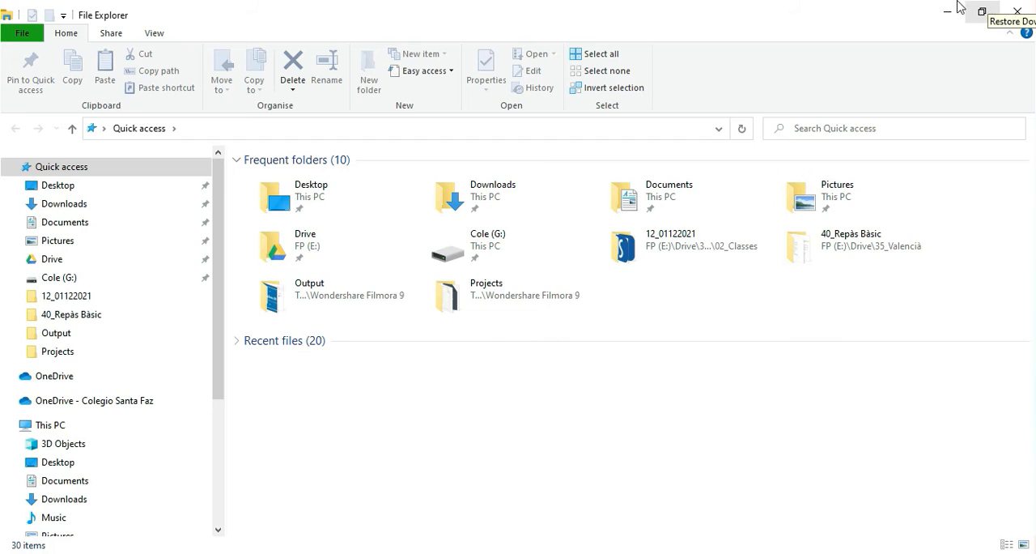
mouse_move(677, 13)
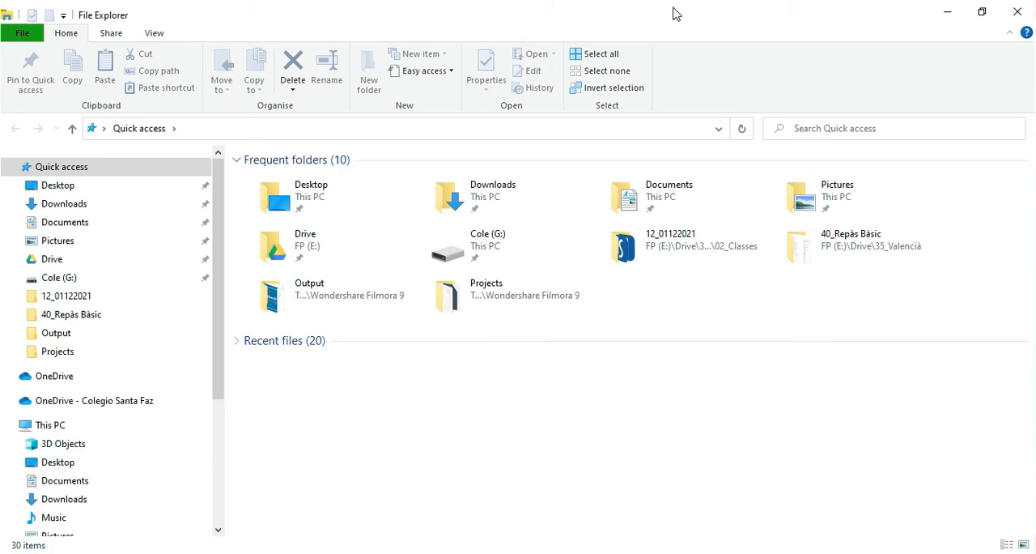